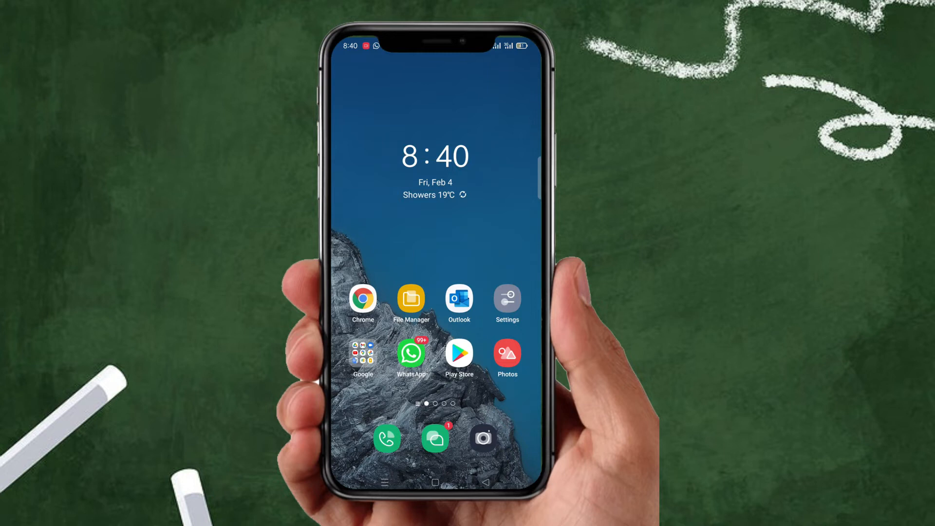
Launch Snapmod from the second home screen page
{"action": "scroll", "scroll_direction": "left", "scroll_amount": 3}
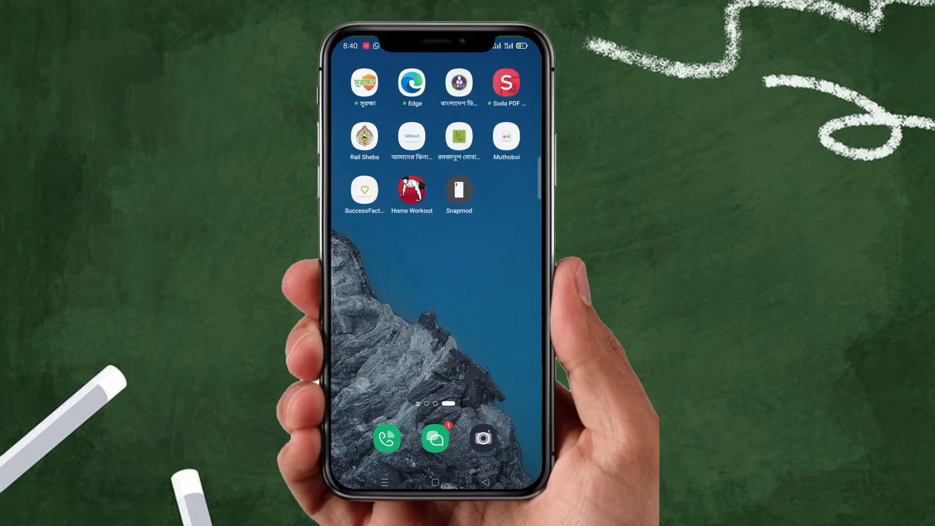
{"action": "left_click", "coordinate": [458, 189]}
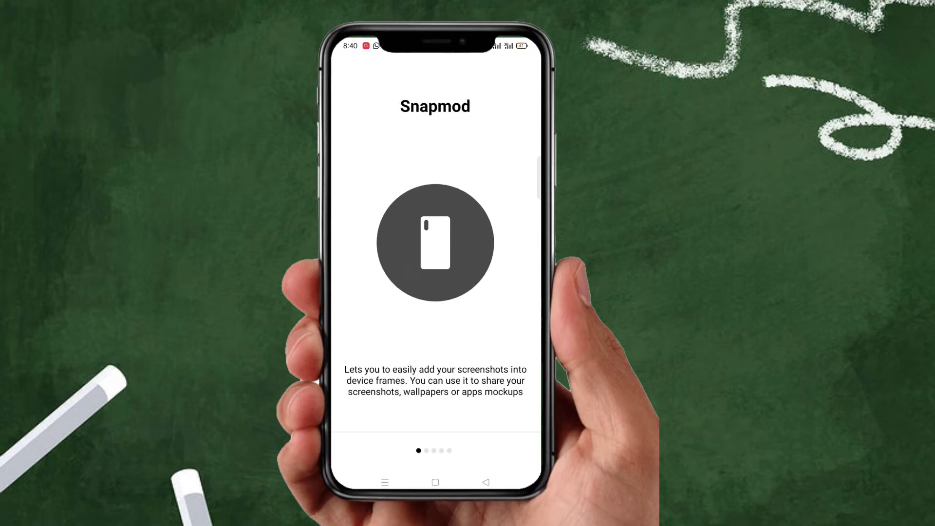
Finish the Snapmod introduction to reach the device Models list with the Realme X
{"action": "scroll", "scroll_direction": "left", "scroll_amount": 3}
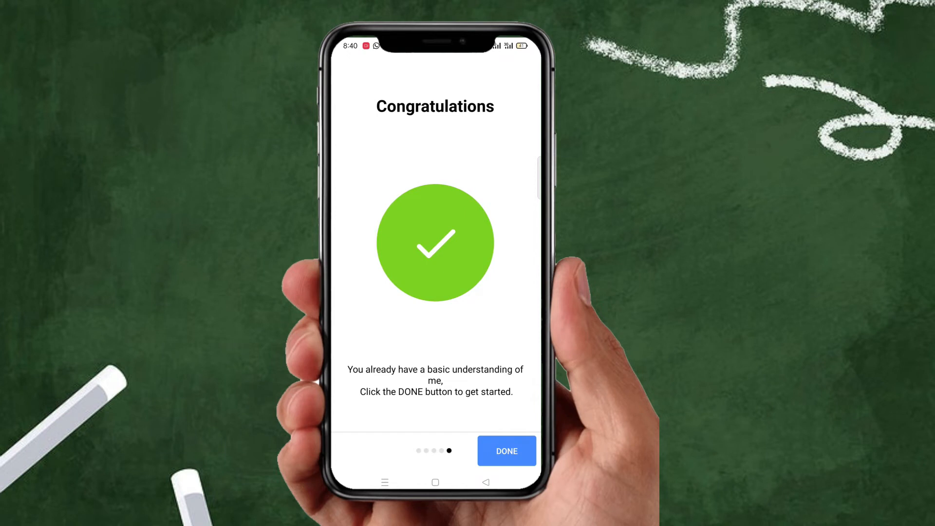
{"action": "left_click", "coordinate": [506, 450]}
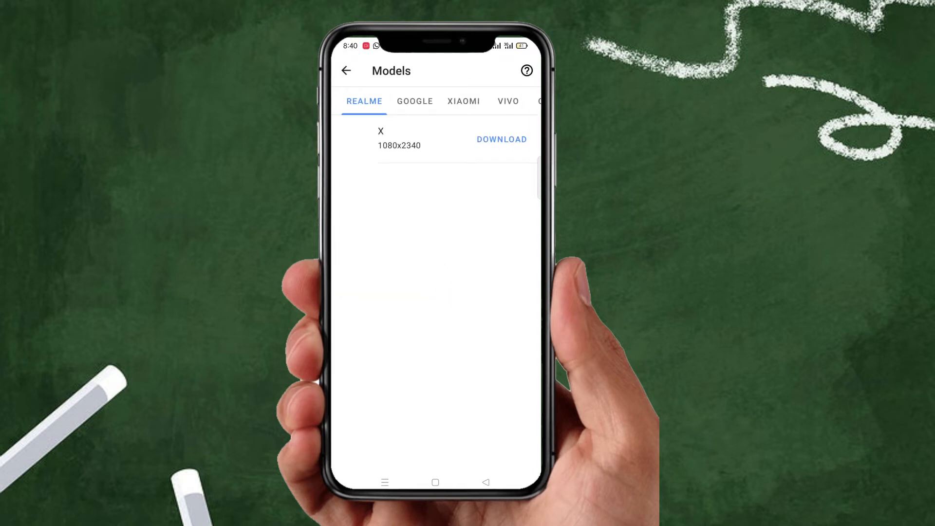
Browse the Google models, then download the Realme X frame and preview its mockup
{"action": "left_click", "coordinate": [415, 100]}
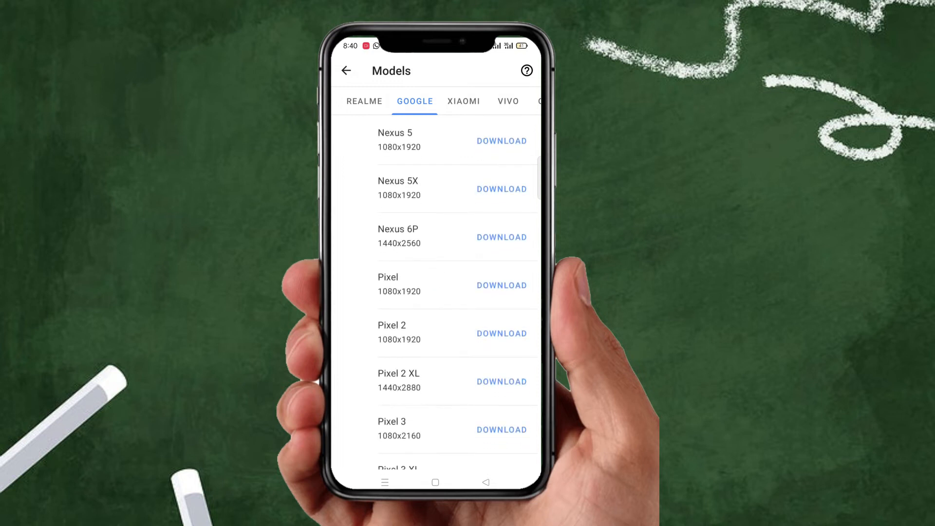
{"action": "scroll", "scroll_direction": "down", "scroll_amount": 3}
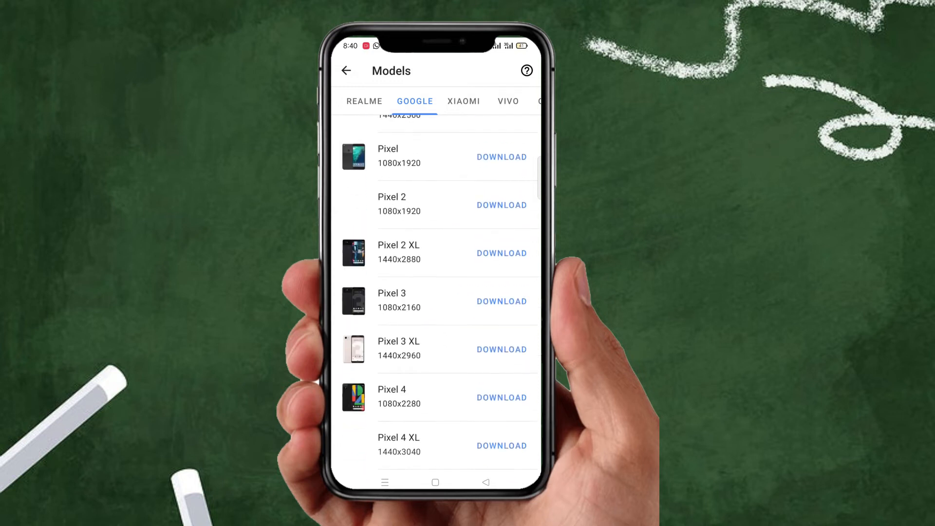
{"action": "left_click", "coordinate": [445, 100]}
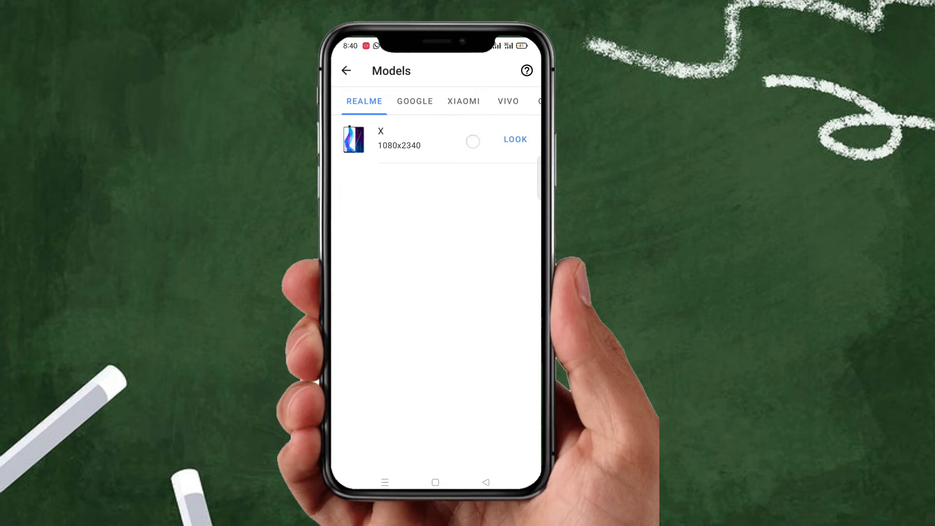
{"action": "left_click", "coordinate": [514, 139]}
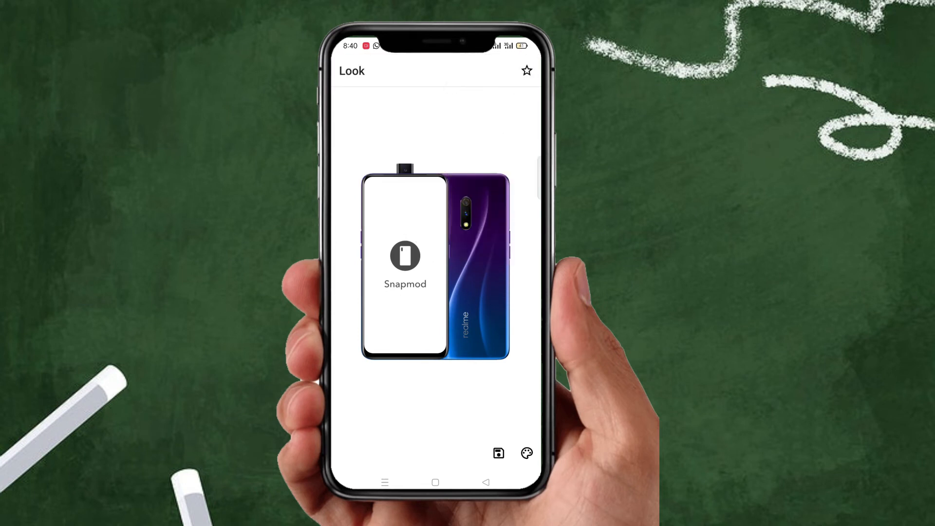
Grant storage access and place the YouTube channel screenshot inside the Realme X frame
{"action": "left_click", "coordinate": [498, 453]}
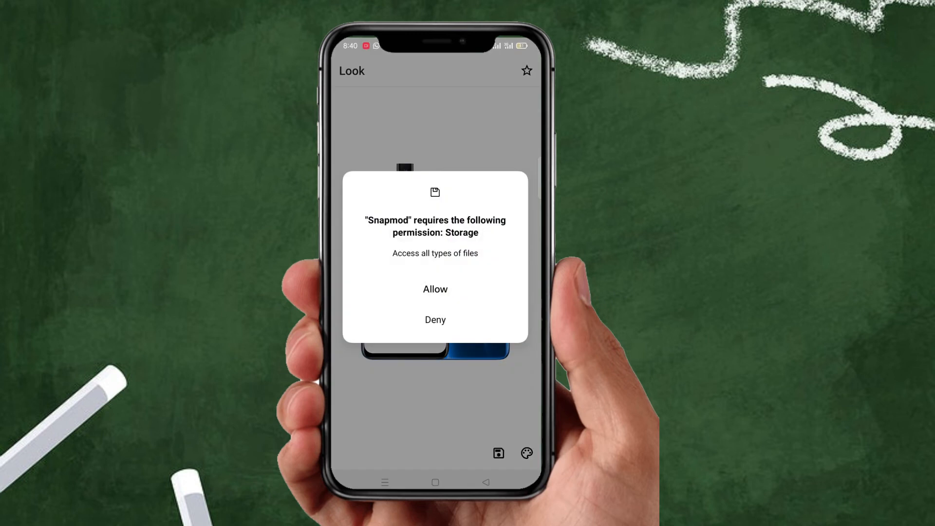
{"action": "left_click", "coordinate": [435, 289]}
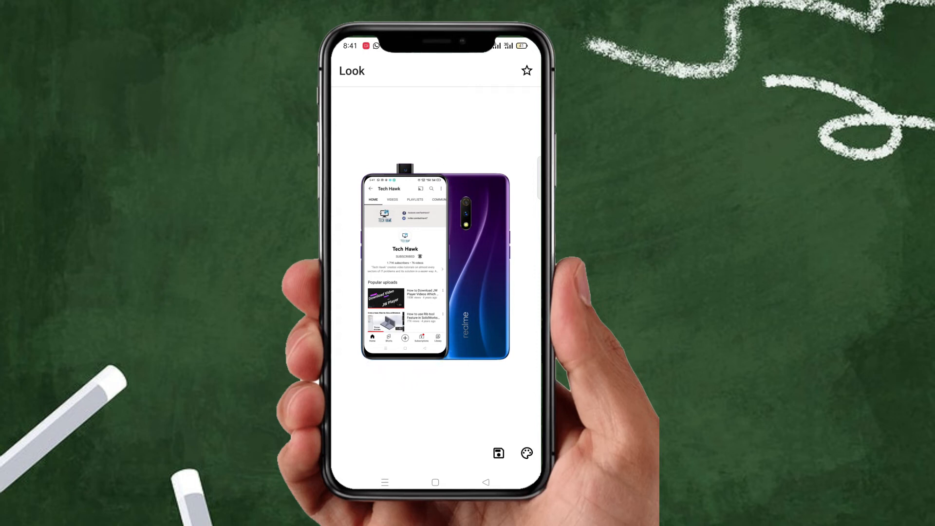
Apply a blue background to the mockup and bring up its Color Chooser
{"action": "left_click", "coordinate": [527, 452]}
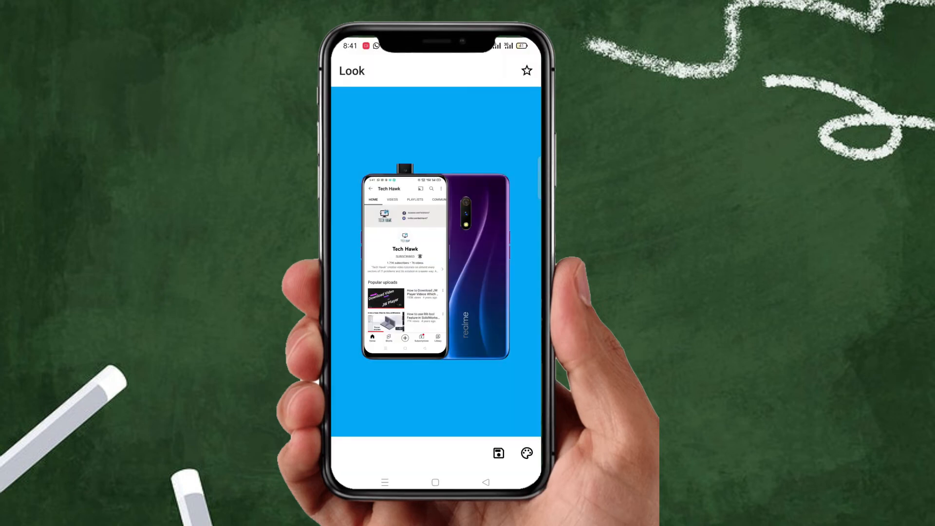
{"action": "left_click", "coordinate": [526, 453]}
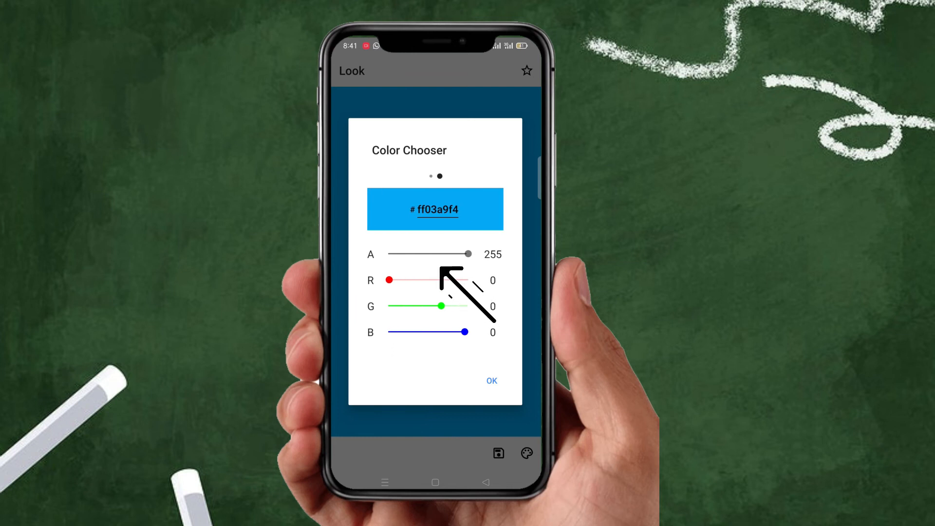
Set the background alpha to 0 so the framed screenshot sits on a transparent background
{"action": "left_click_drag", "start_coordinate": [468, 253], "coordinate": [390, 253]}
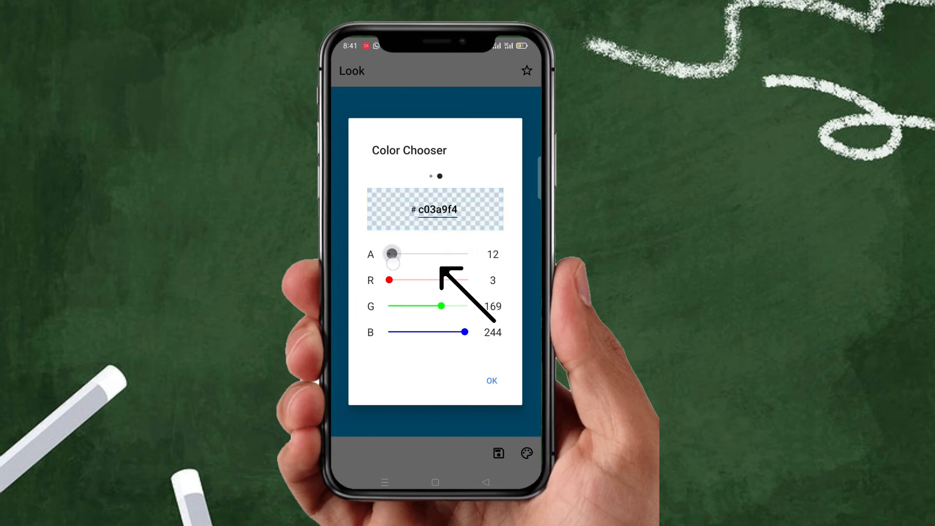
{"action": "left_click_drag", "start_coordinate": [393, 253], "coordinate": [387, 253]}
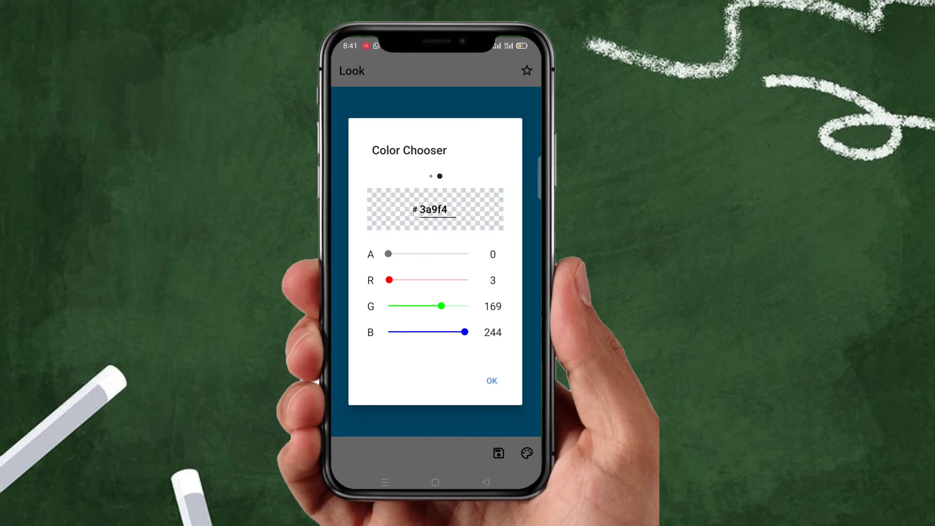
{"action": "left_click", "coordinate": [490, 381]}
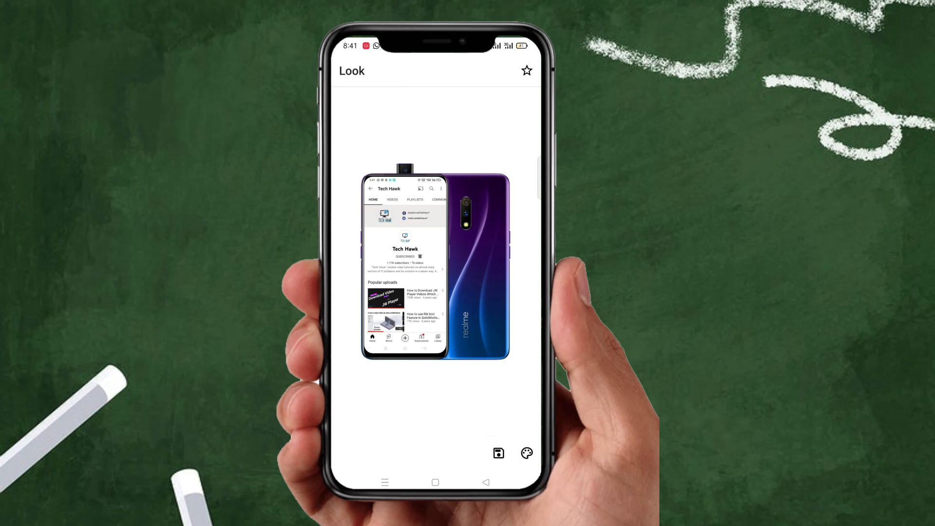